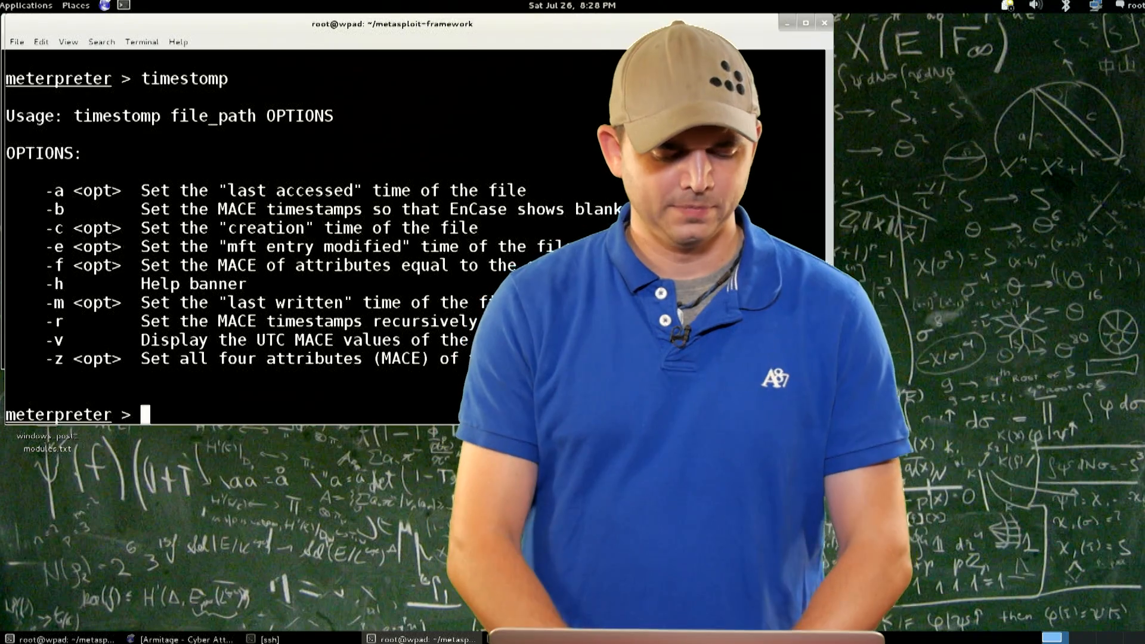
- List the loadable meterpreter extensions, such as kiwi and mimikatz, by tab-completing 'use'
text(use)
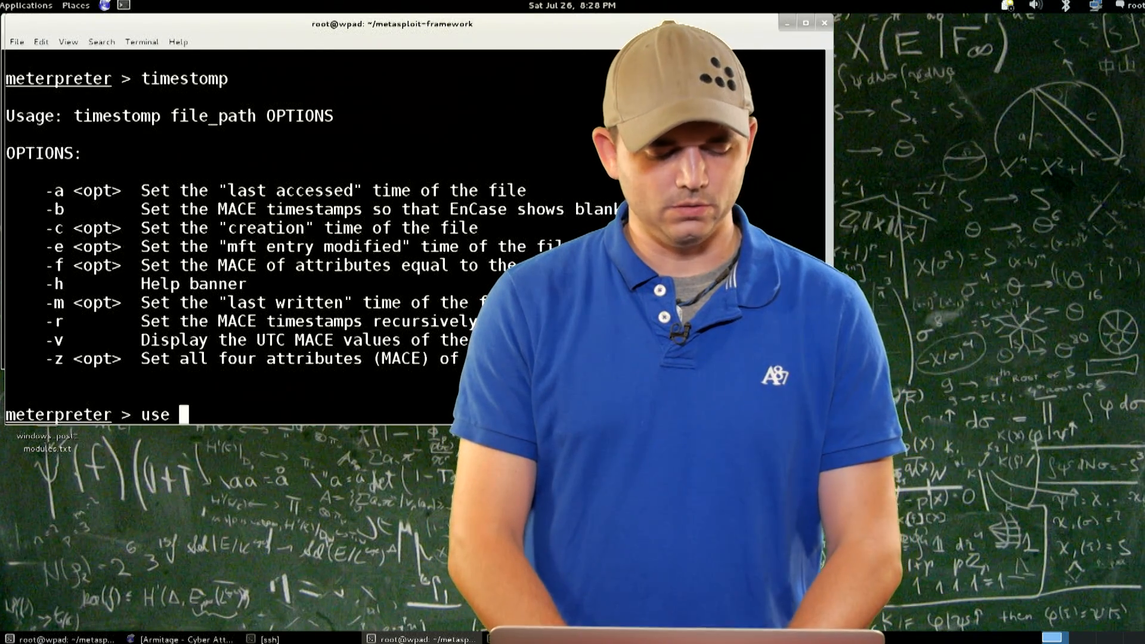
key(Tab)
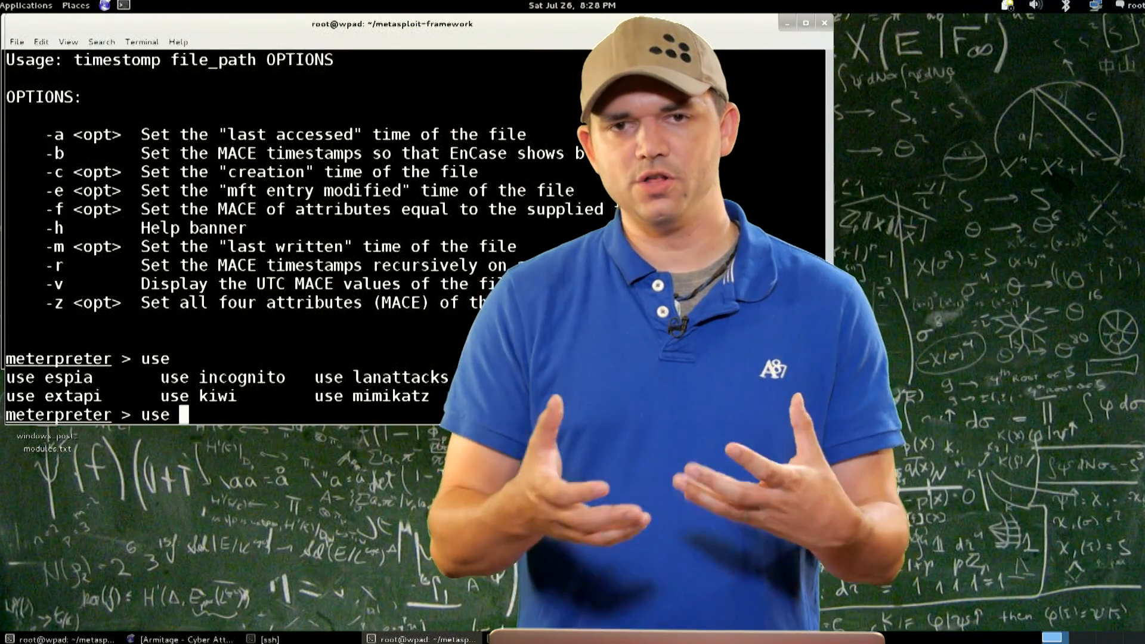
- Load the sniffer extension, then tab-complete 'load' to list the remaining extensions
text(sniffer)
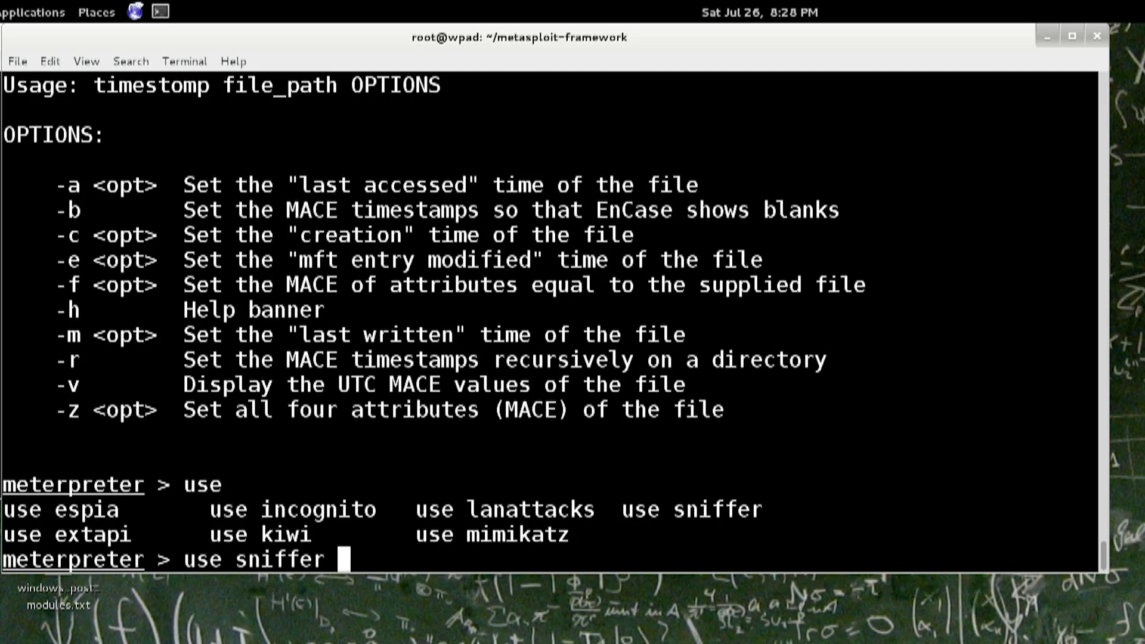
key(Return)
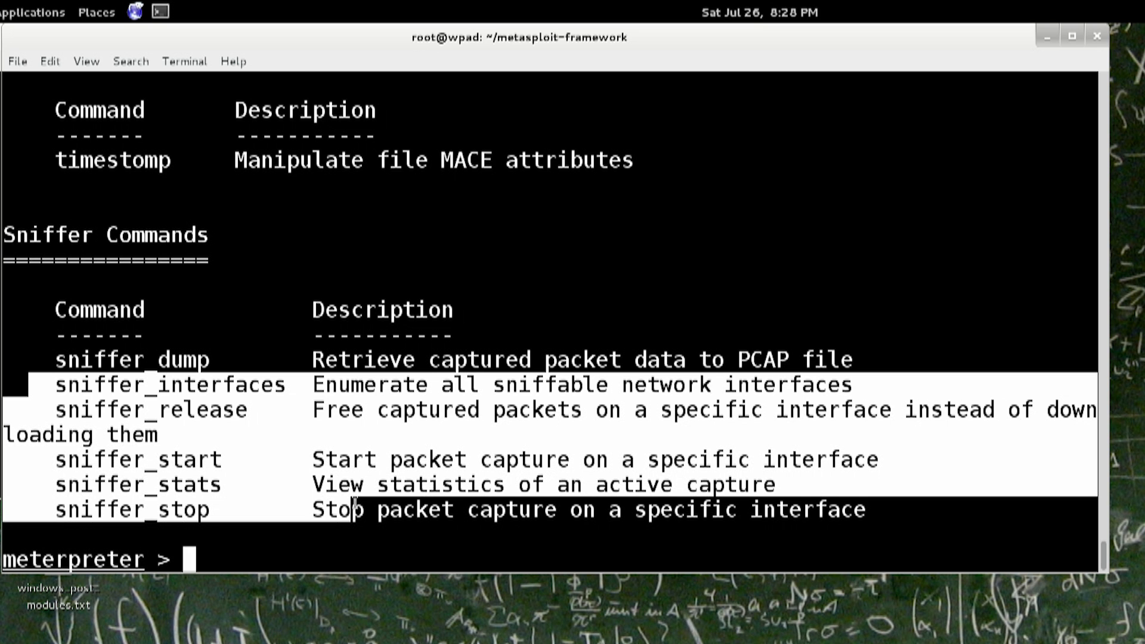
text(u)
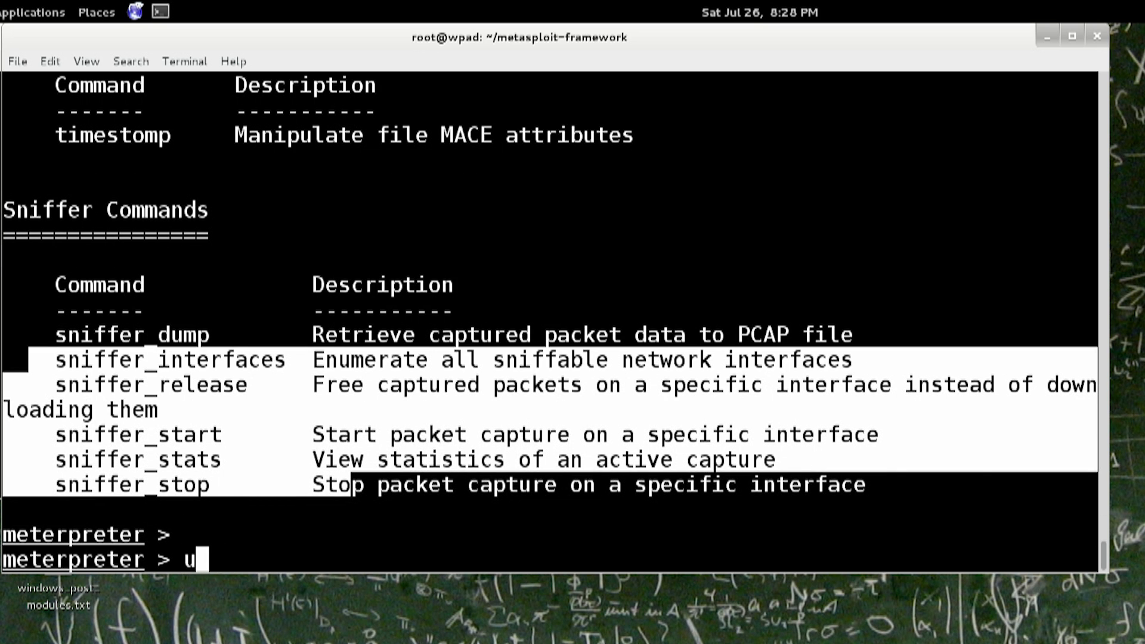
text(load)
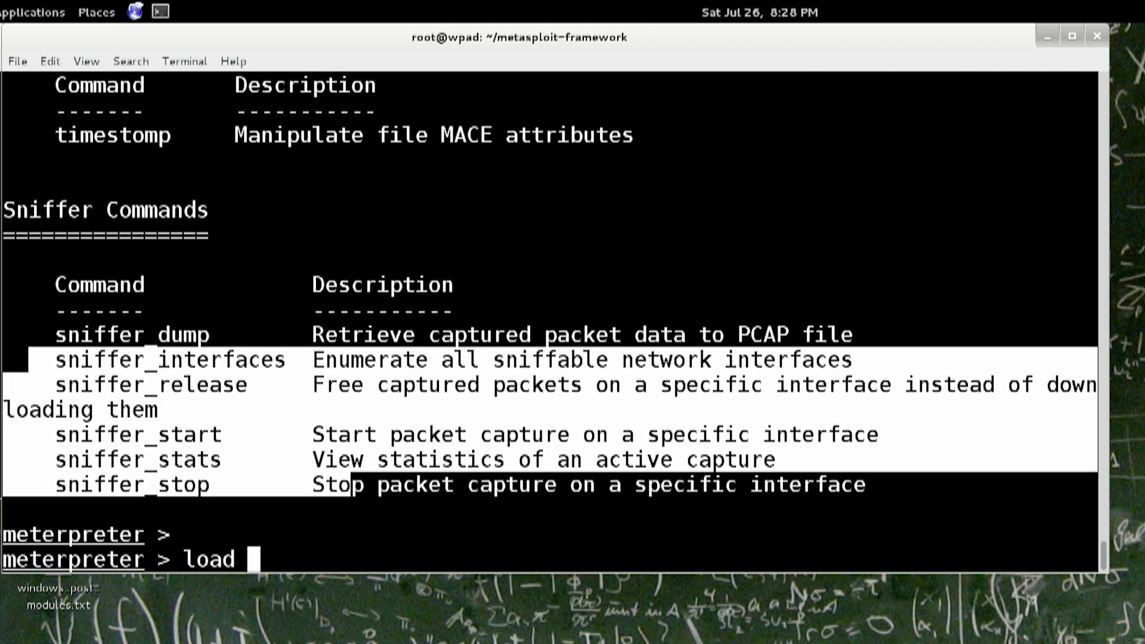
key(Tab)
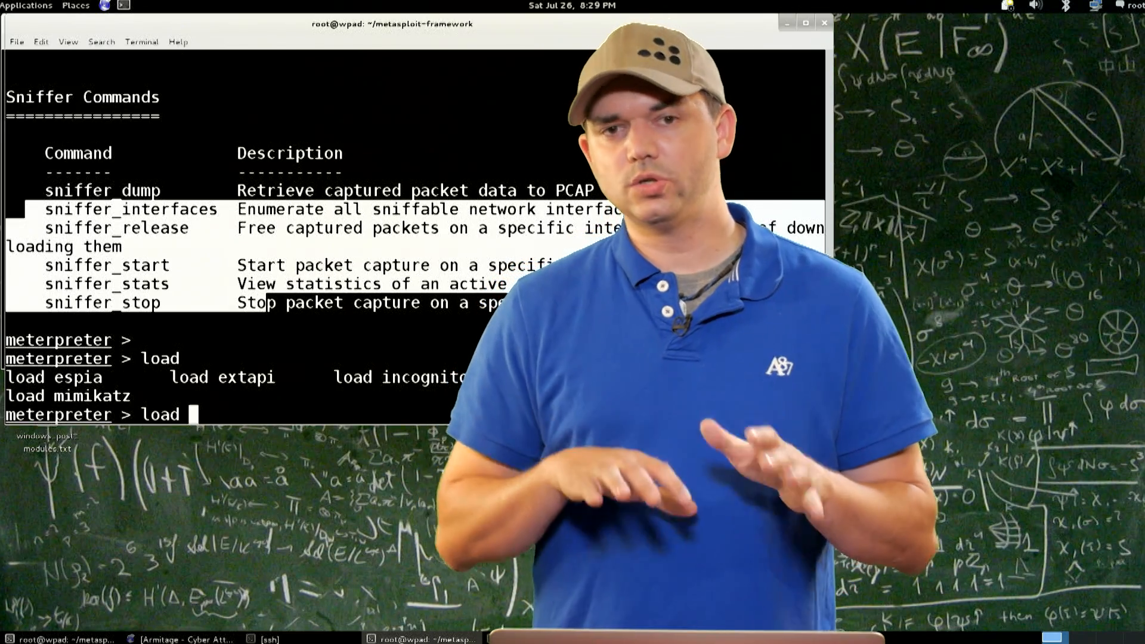
- Load espia, confirm its screengrab command with '?', and tab-complete loading extapi
text(espia)
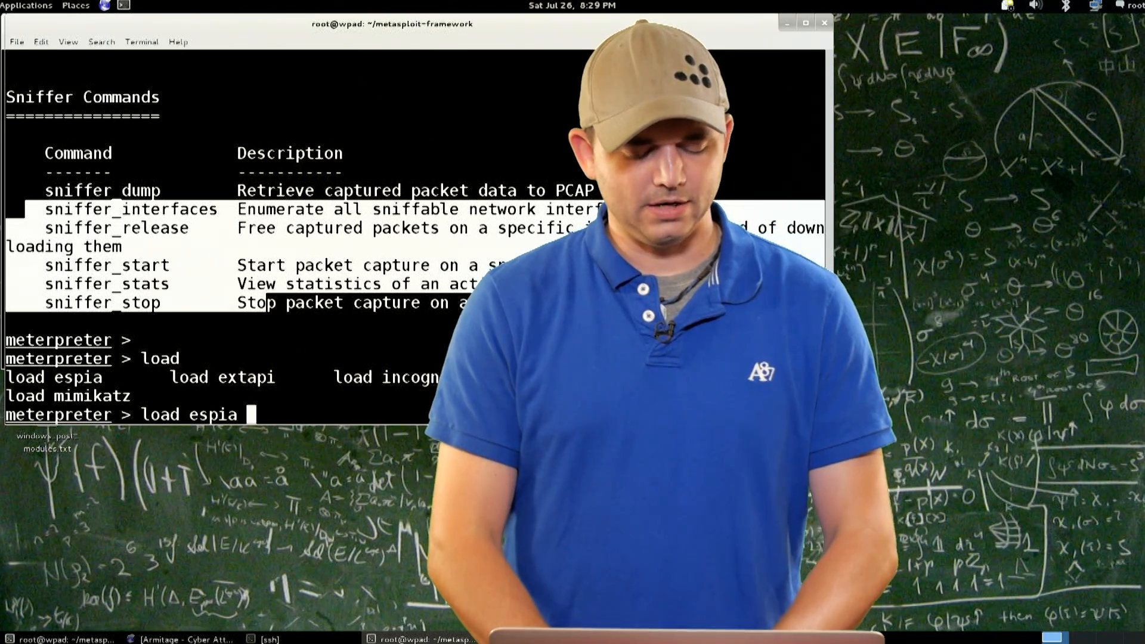
key(Return)
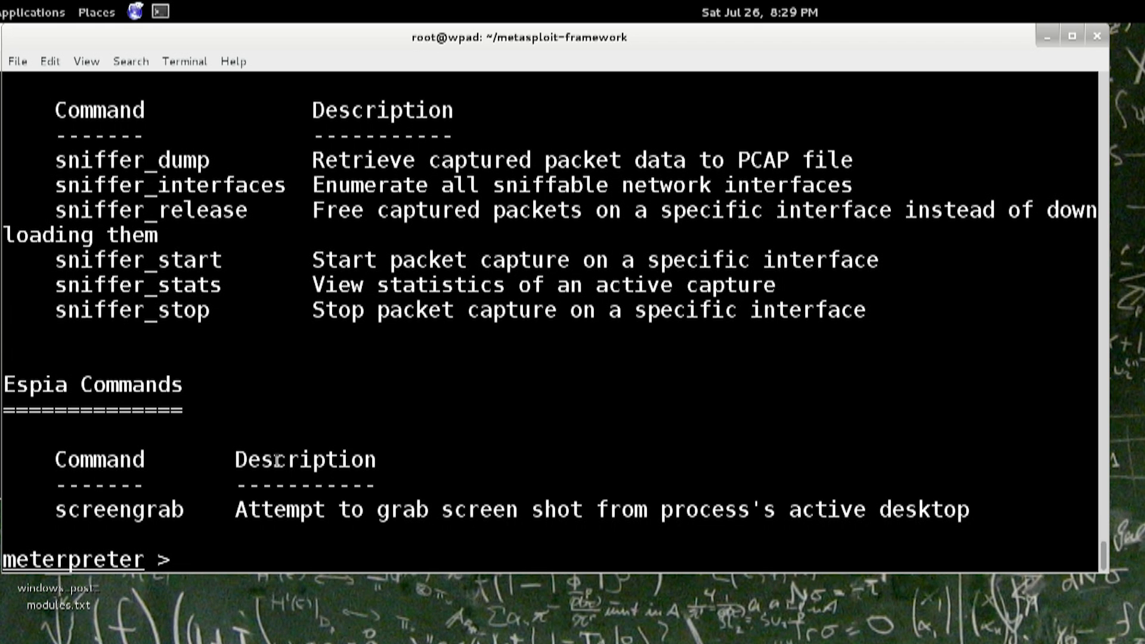
text(?)
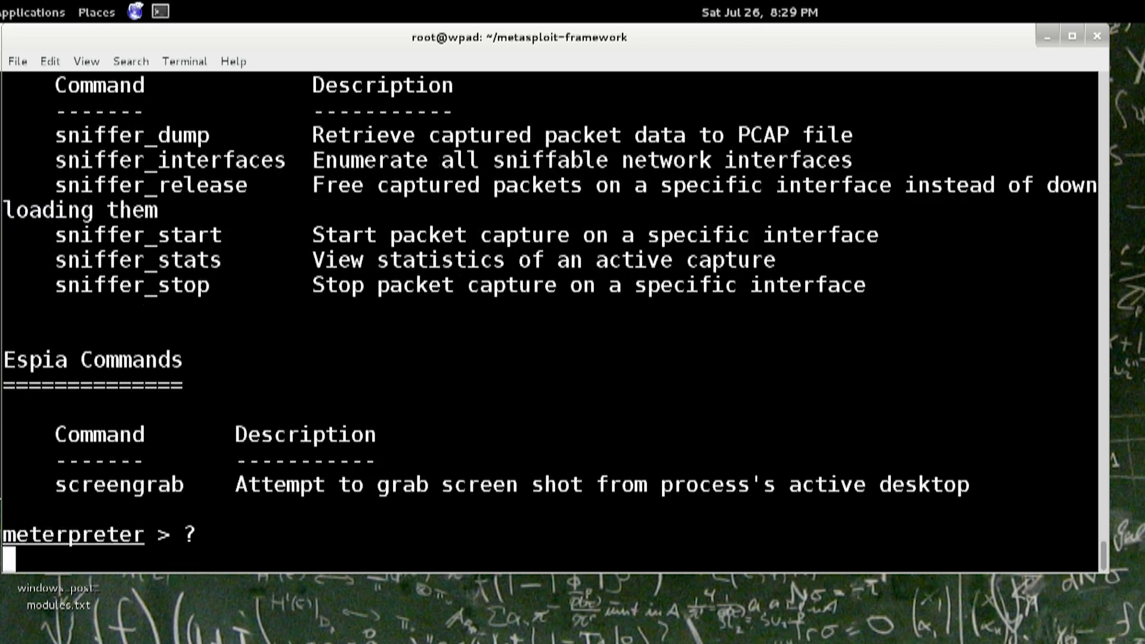
text(loa)
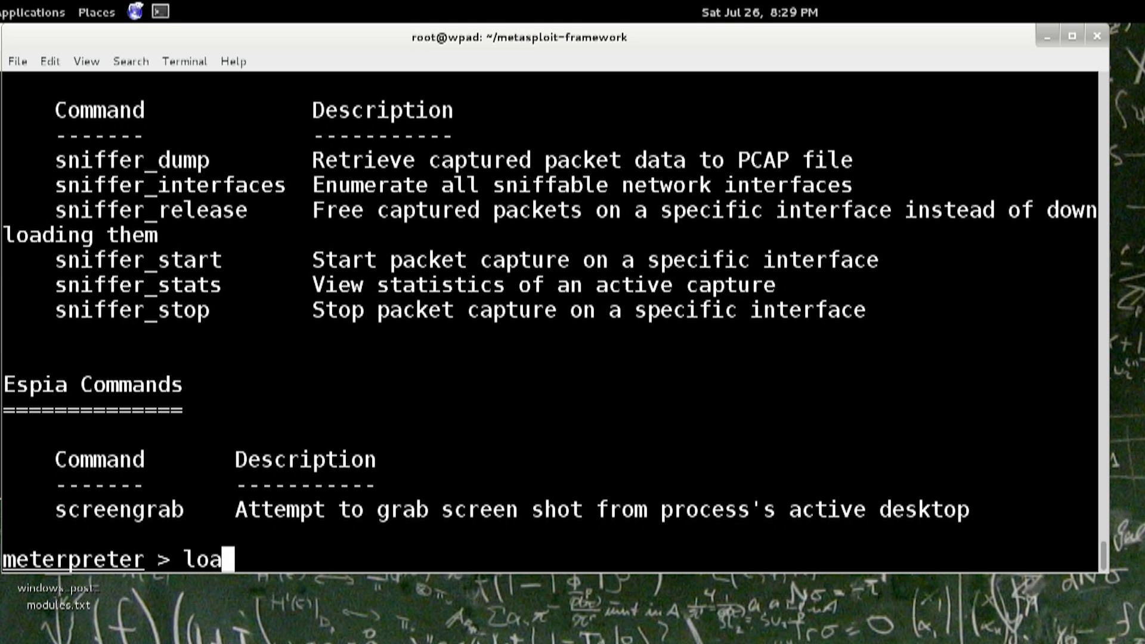
key(Tab)
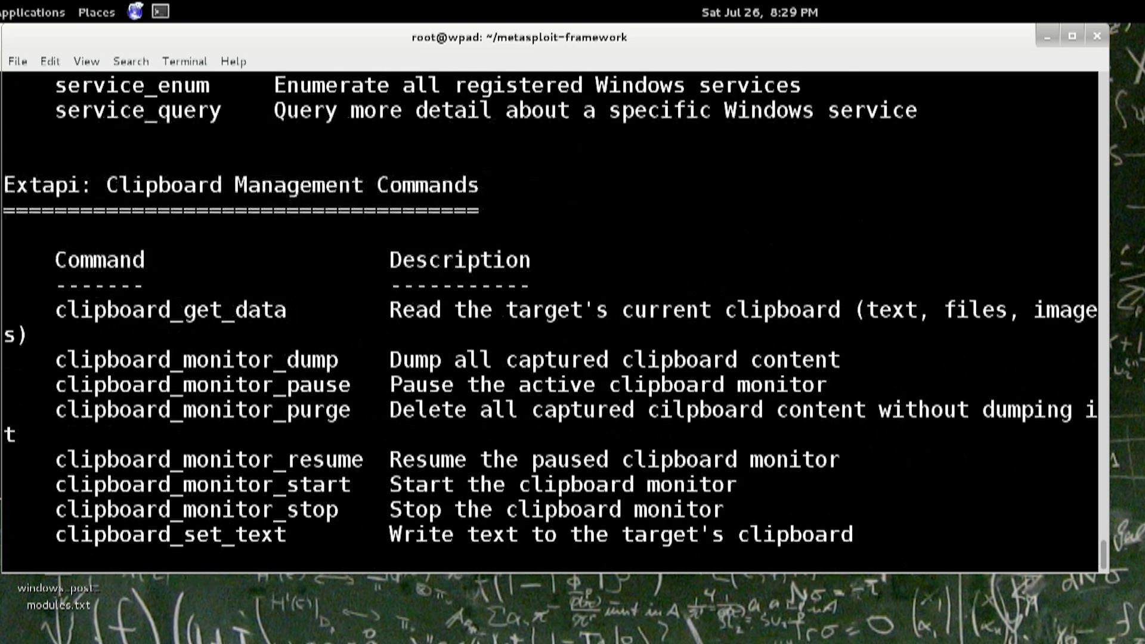
scroll(up, 3)
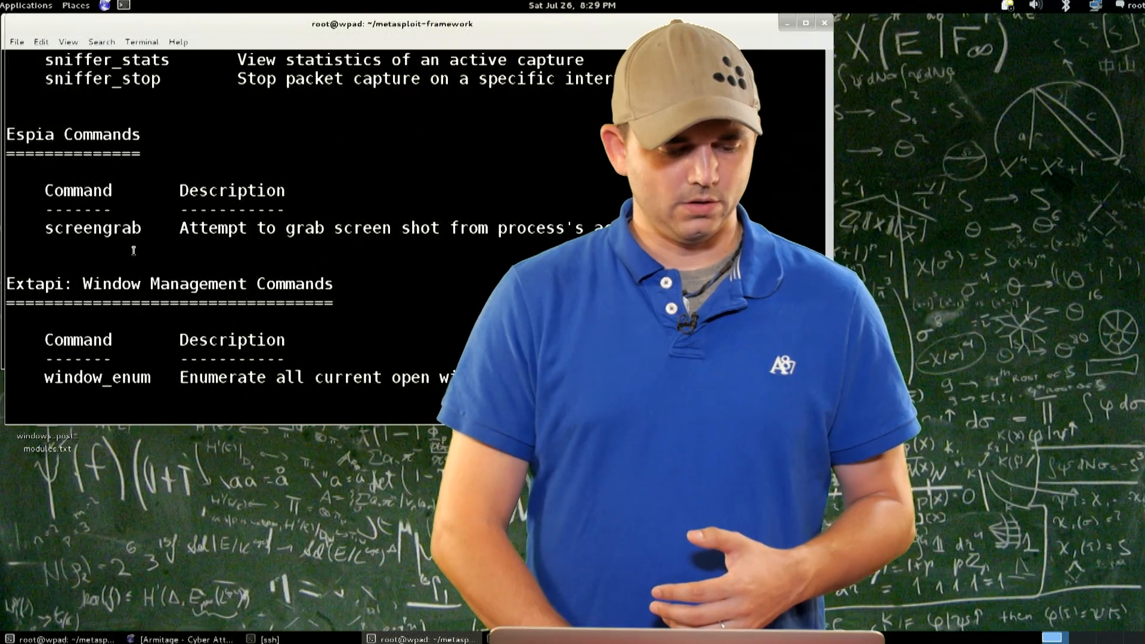
scroll(down, 3)
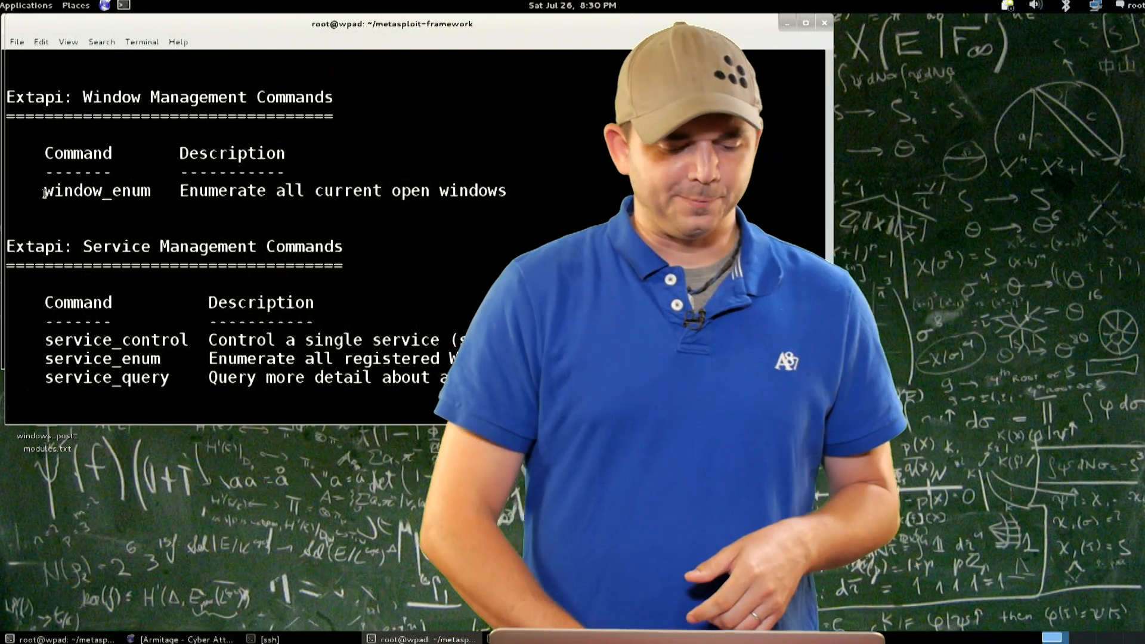
scroll(down, 3)
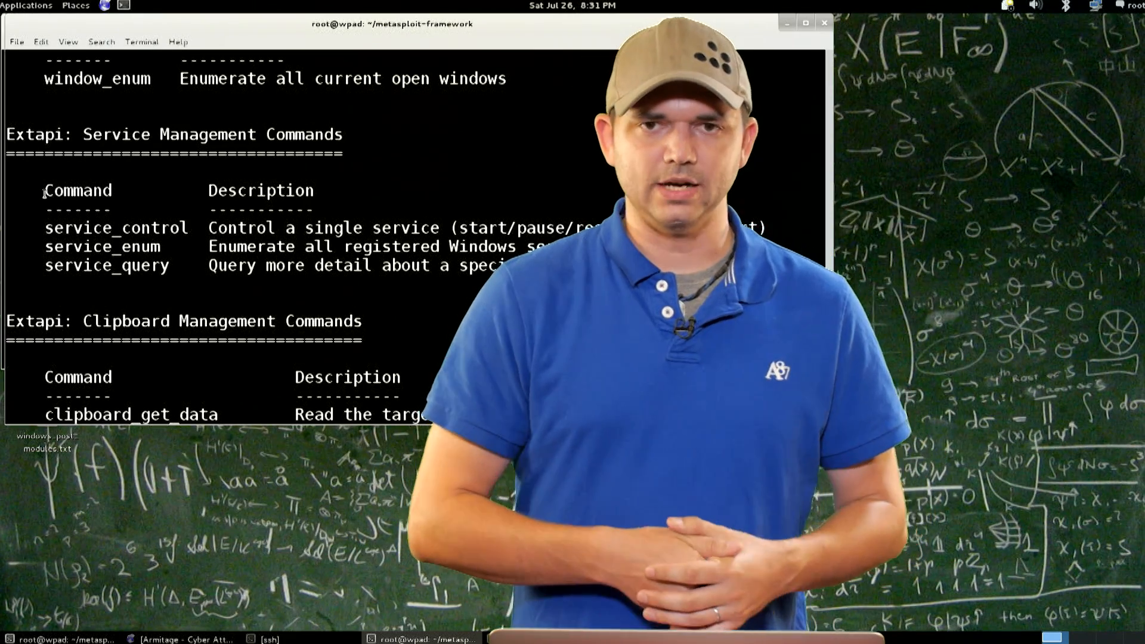
scroll(down, 3)
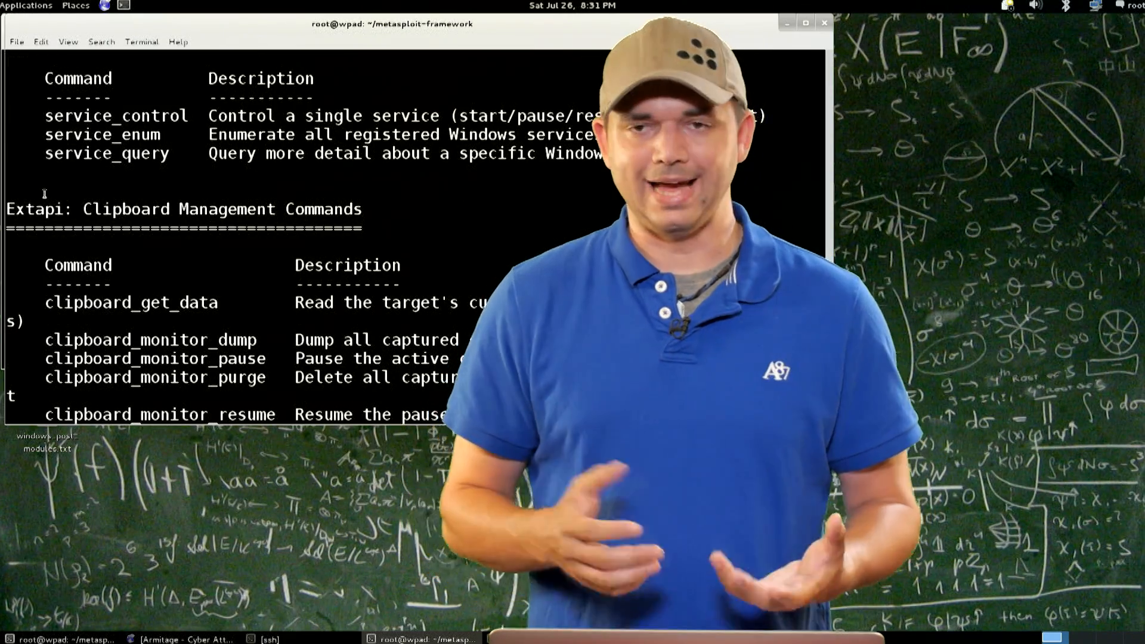
scroll(down, 3)
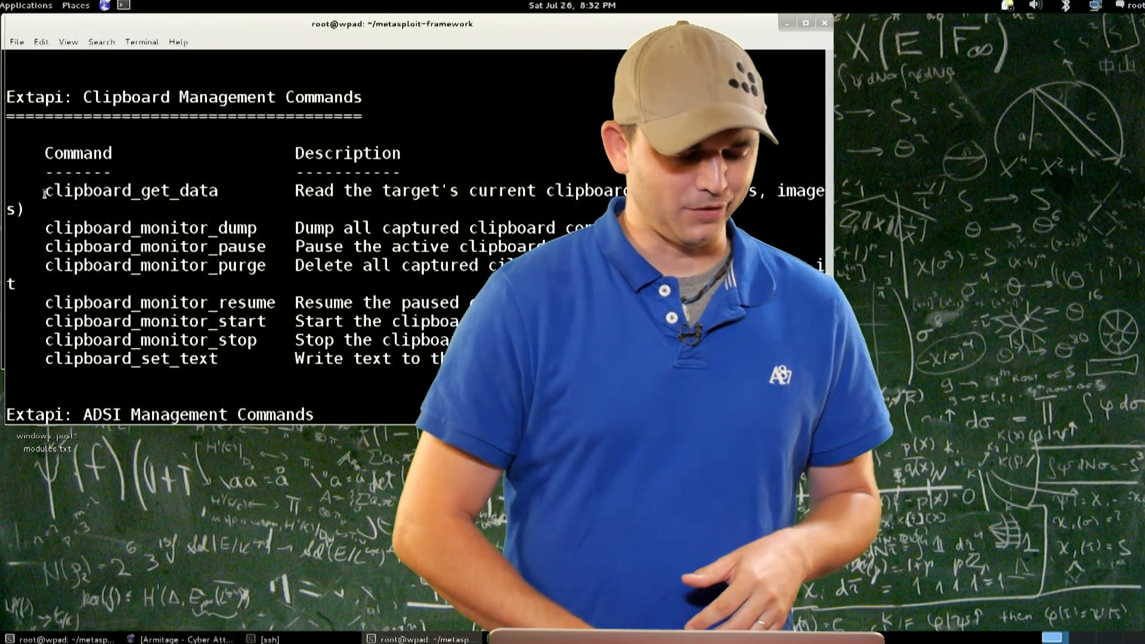
- Scroll the help output to the Extapi ADSI Management and WMI Querying sections
scroll(down, 3)
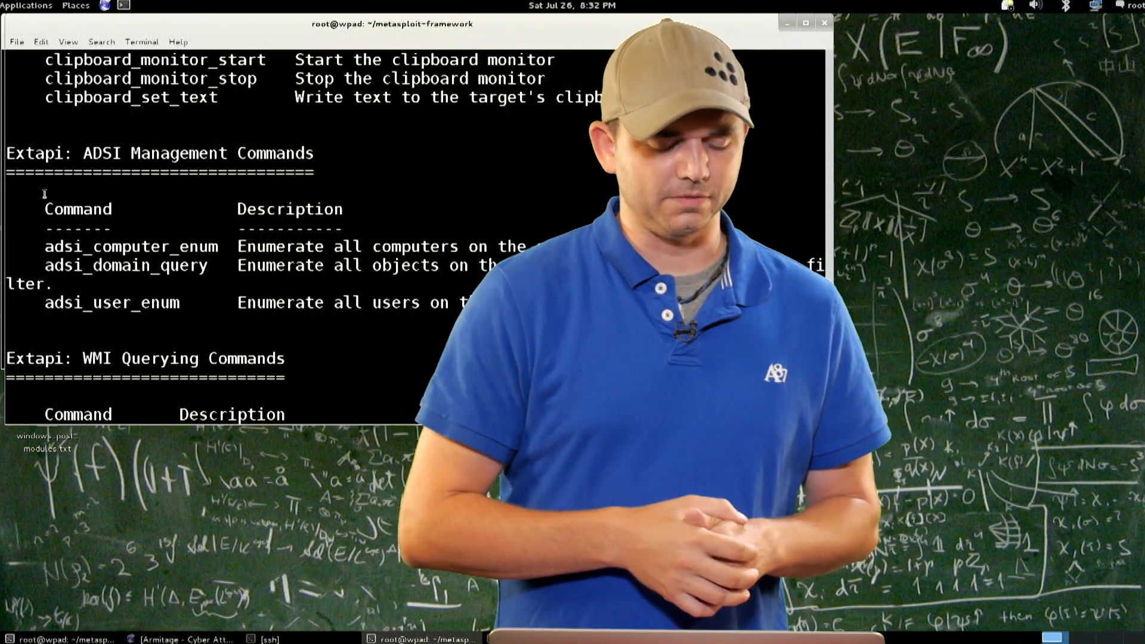
scroll(down, 3)
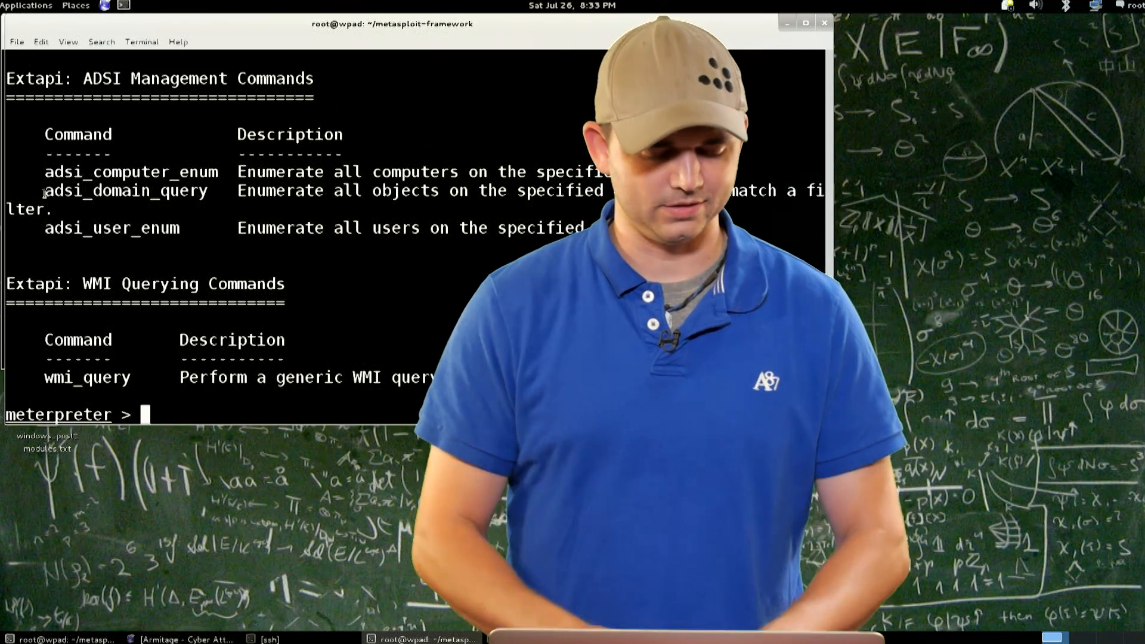
- Type 'use' at the meterpreter prompt to load the mimikatz extension
text(use)
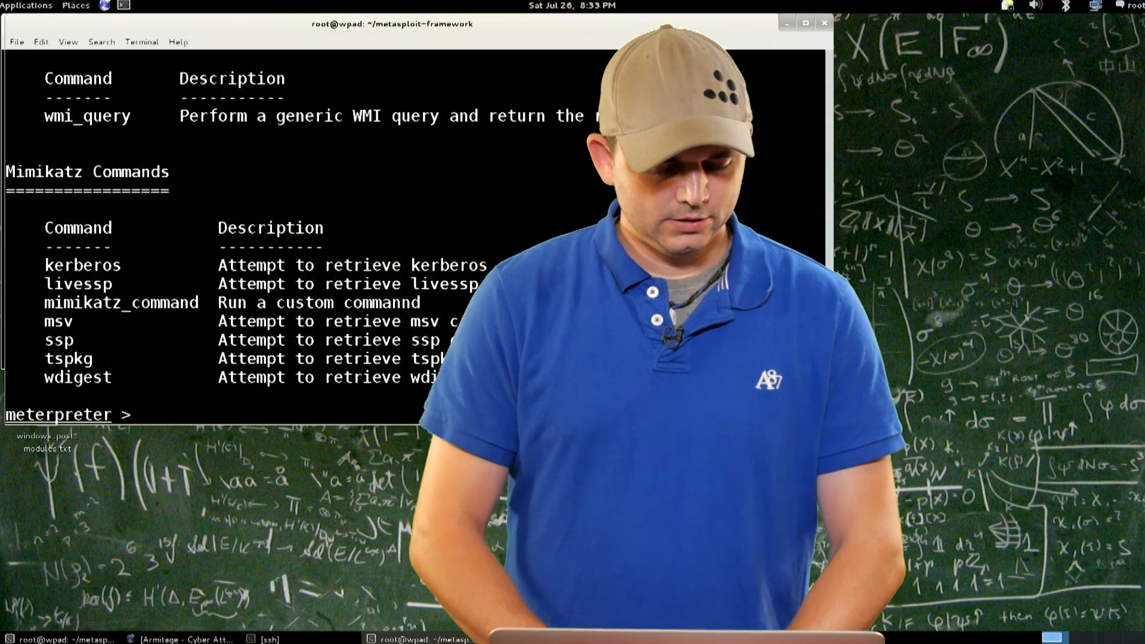
- Load the kiwi extension and list all commands, including creds_all and golden_ticket_create
text(u)
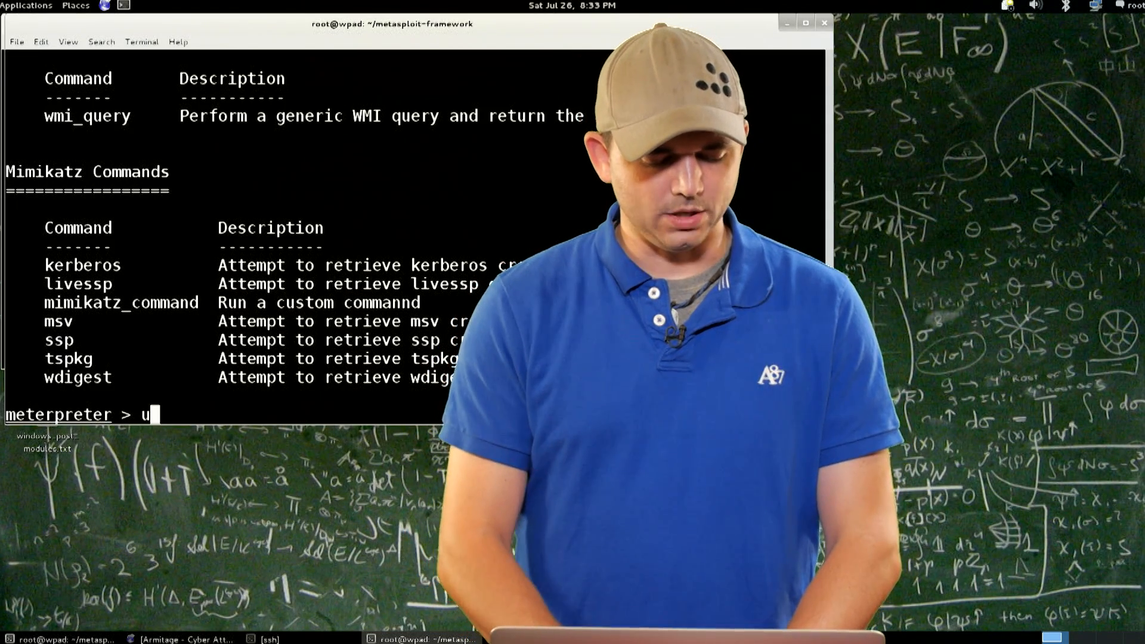
text(load)
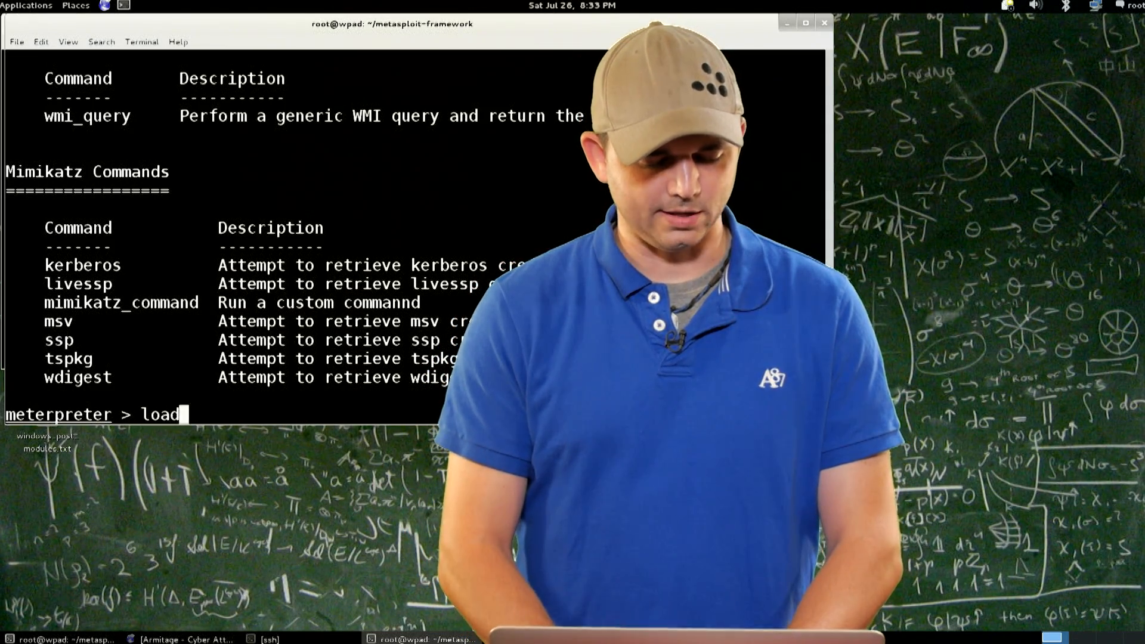
text(ki)
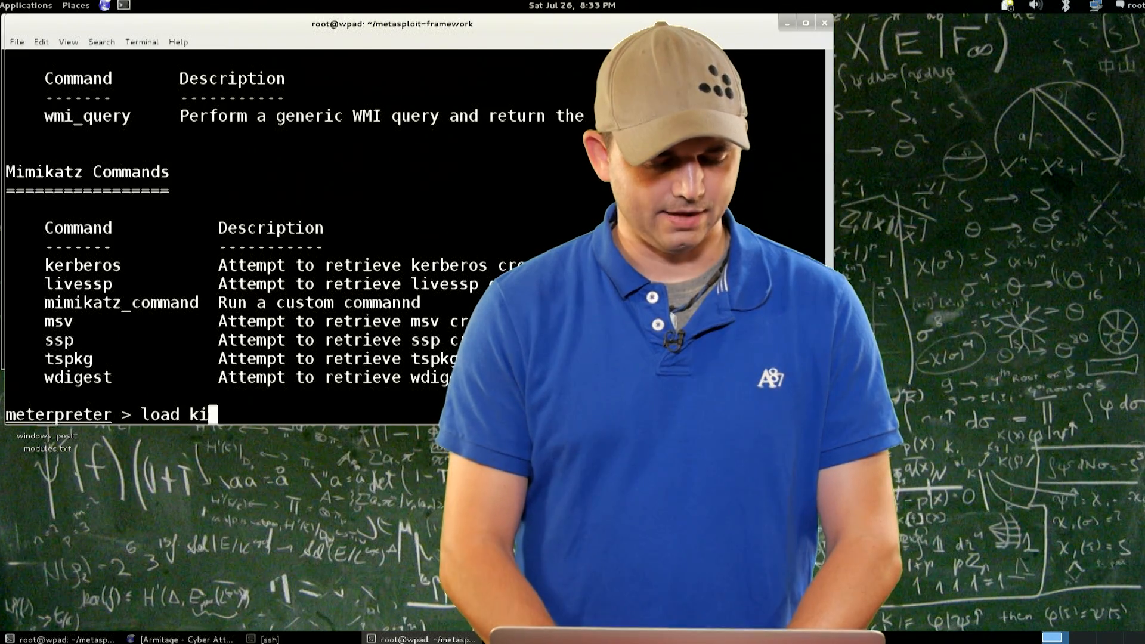
key(Return)
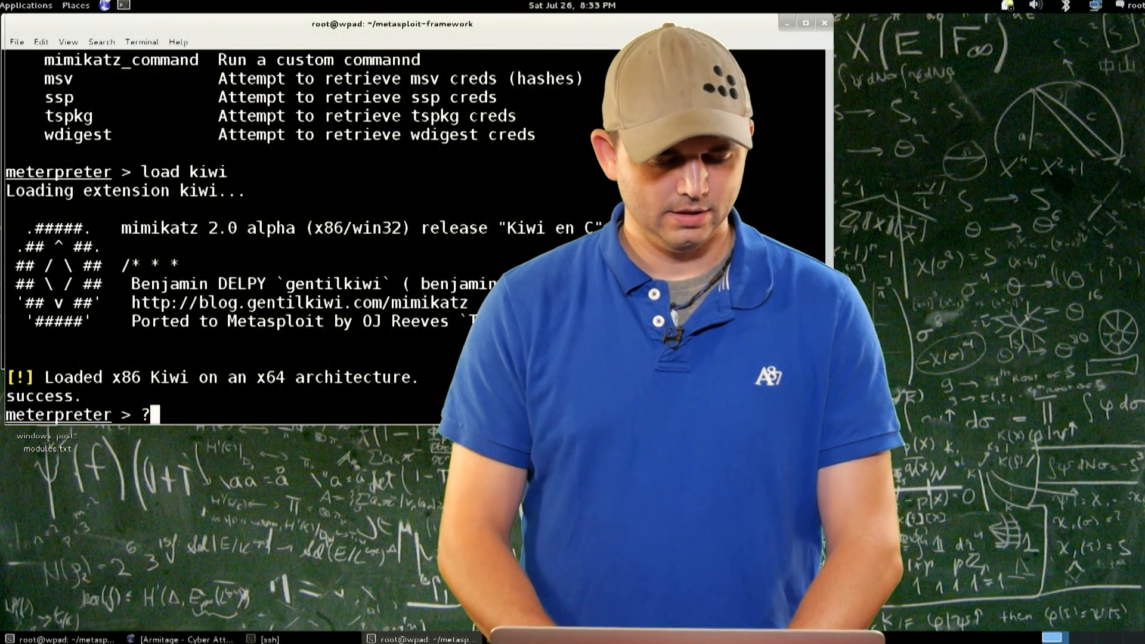
key(Return)
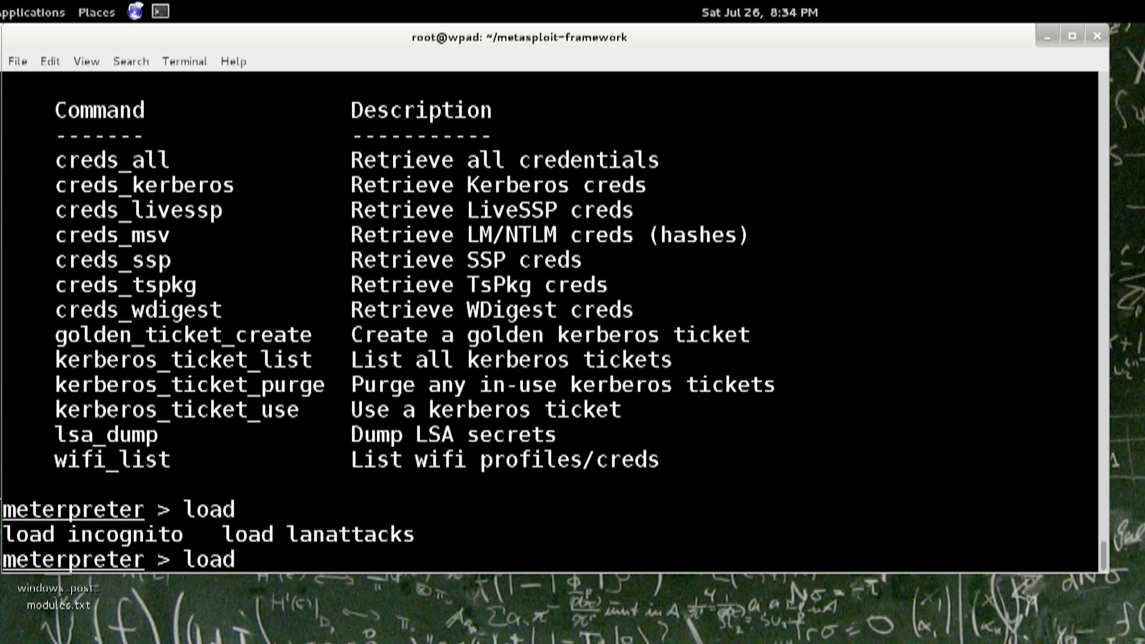
- Load the incognito extension and run '?' to show impersonate_token and list_tokens
text(in)
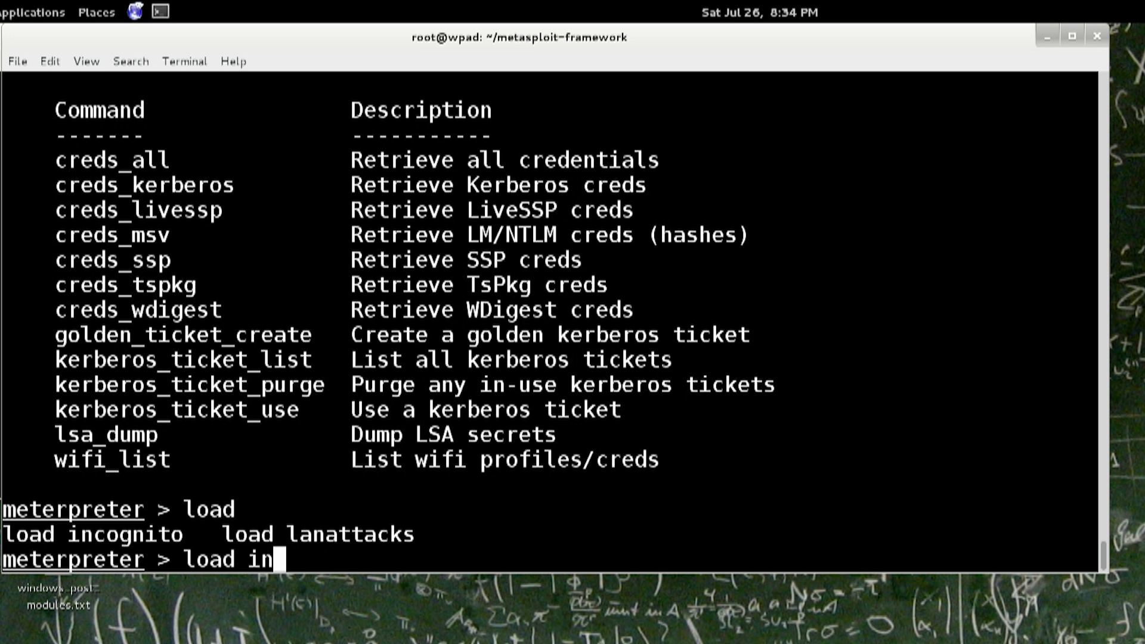
key(Return)
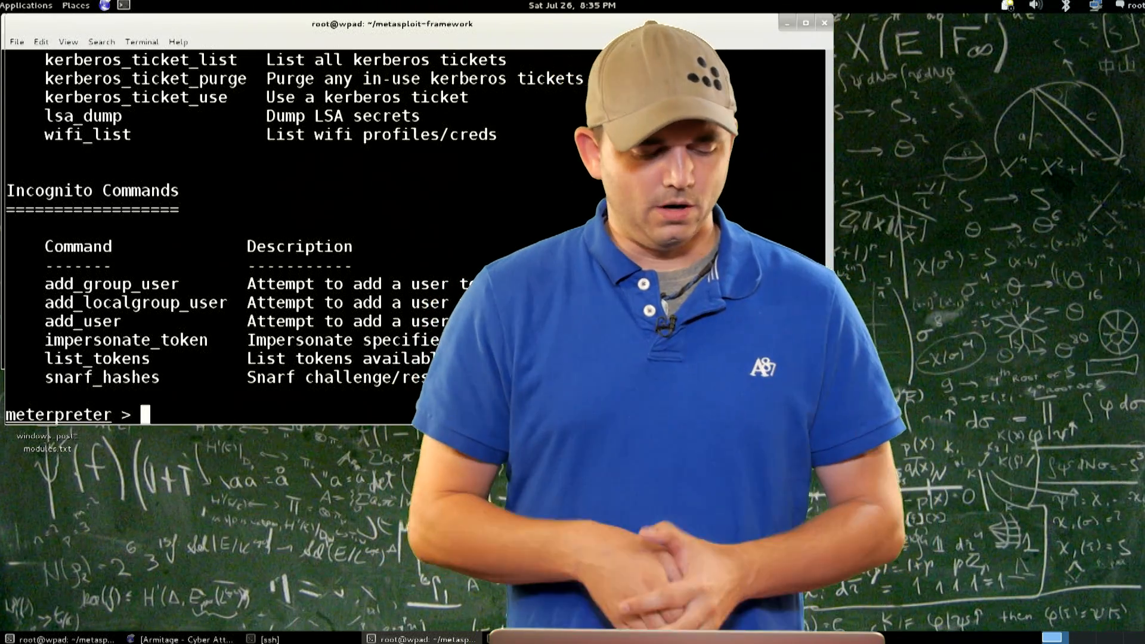
text(?)
text(use lanattacks)
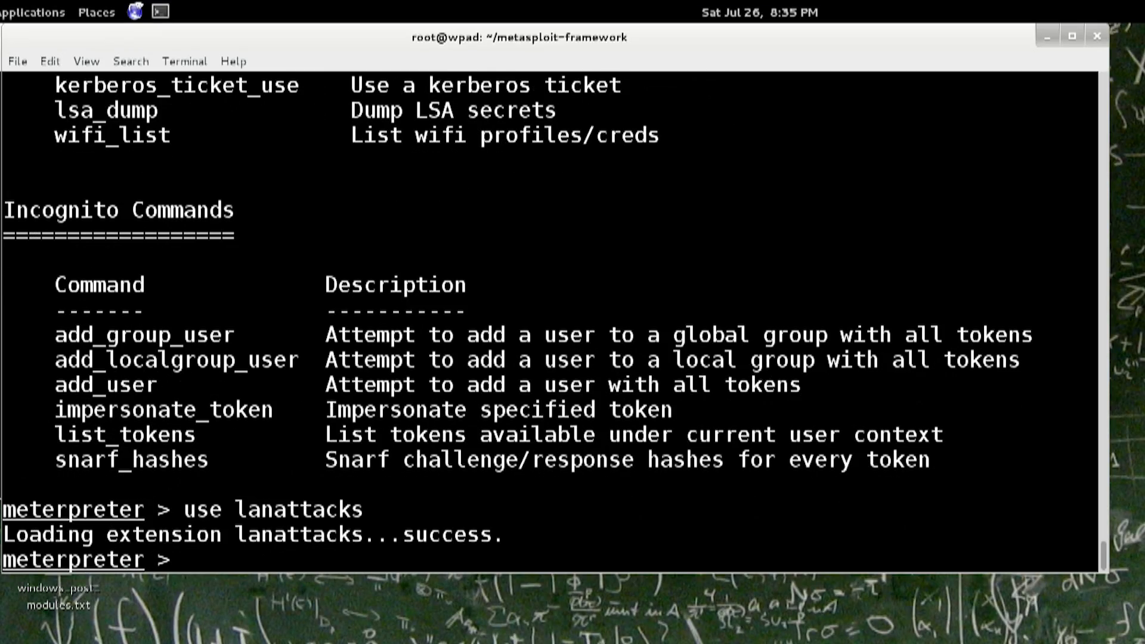
- List commands and scroll to the Lanattacks DHCP and TFTP sections, then begin a load command
text(?)
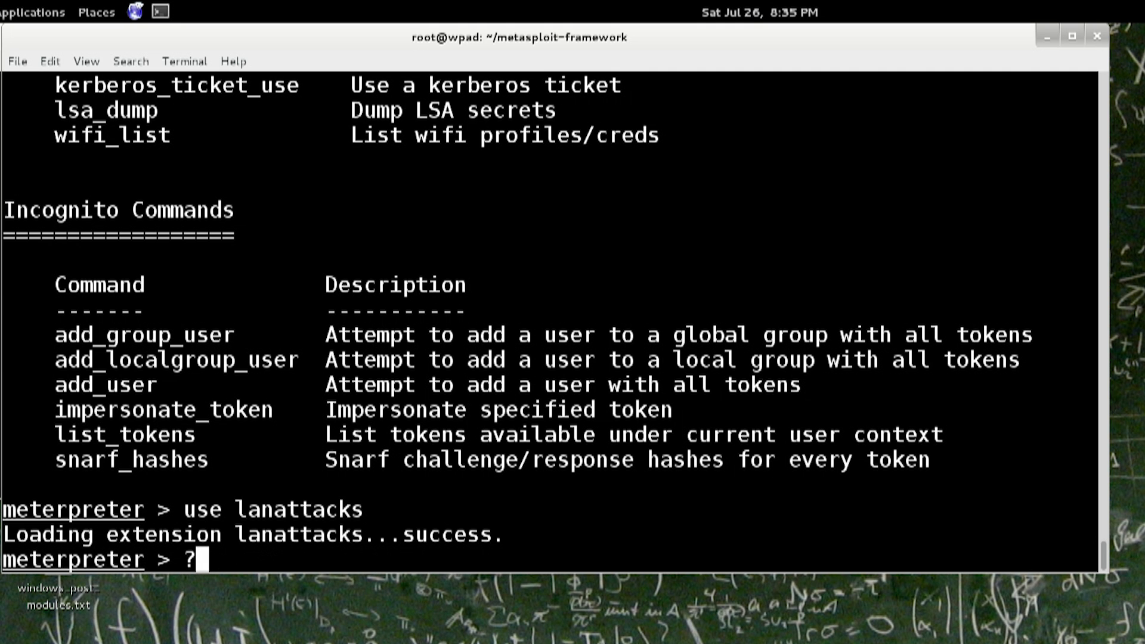
key(Return)
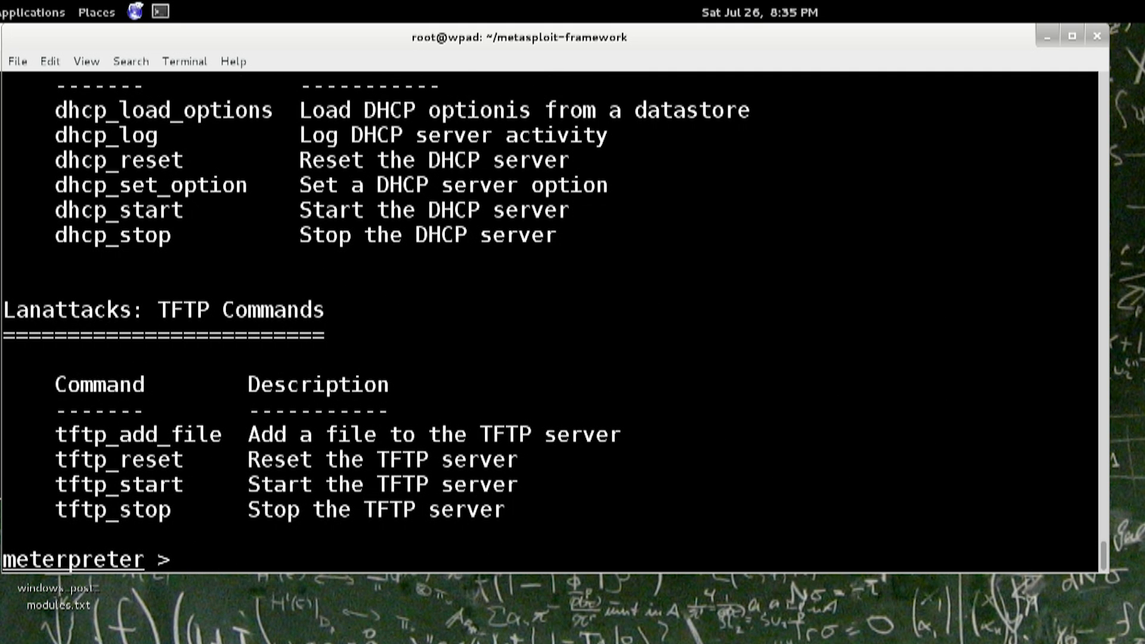
scroll(up, 3)
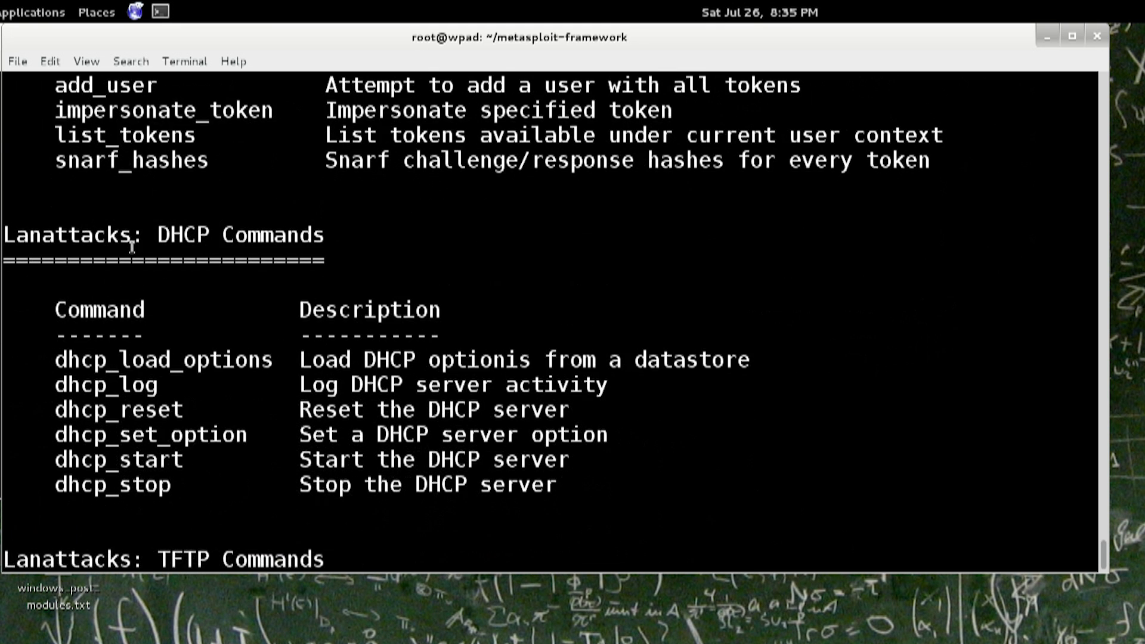
scroll(down, 3)
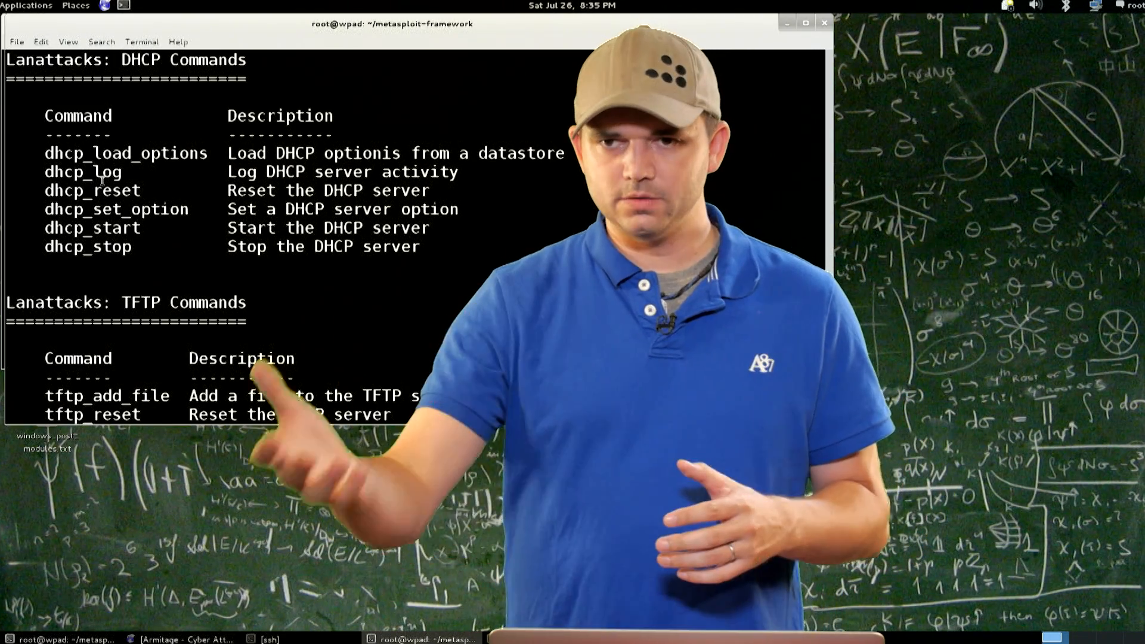
scroll(down, 3)
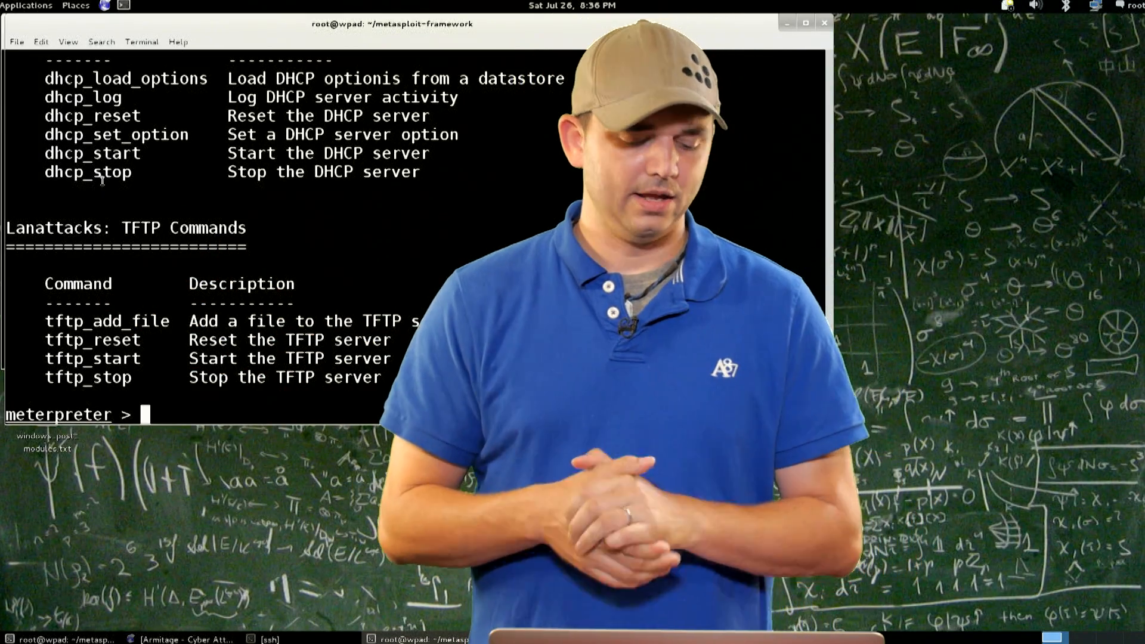
text(u)
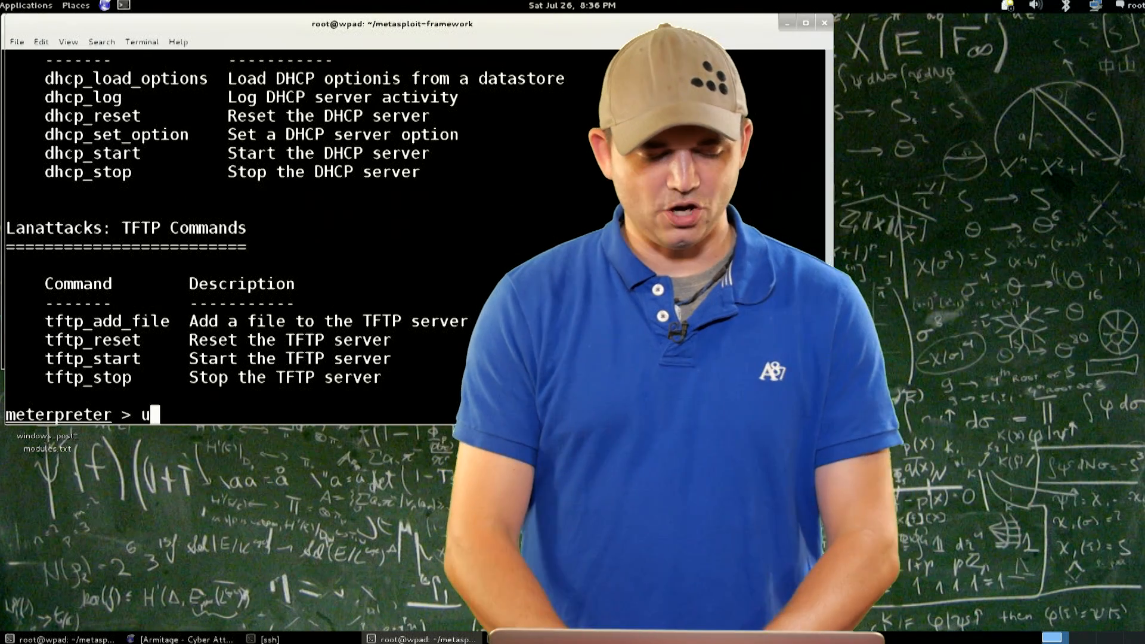
text(load)
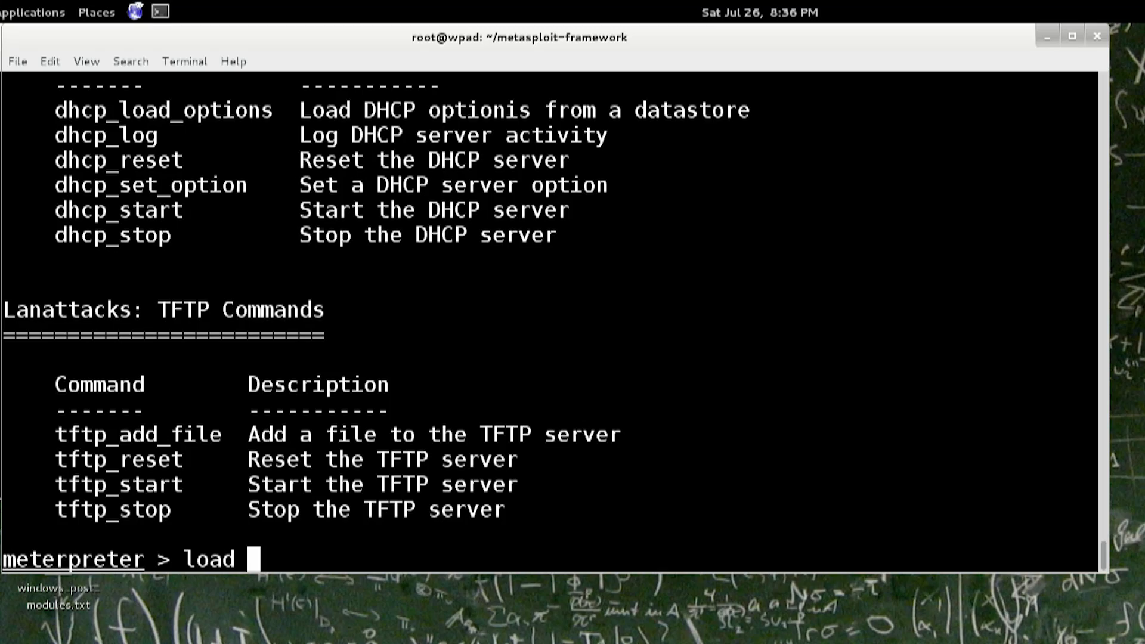